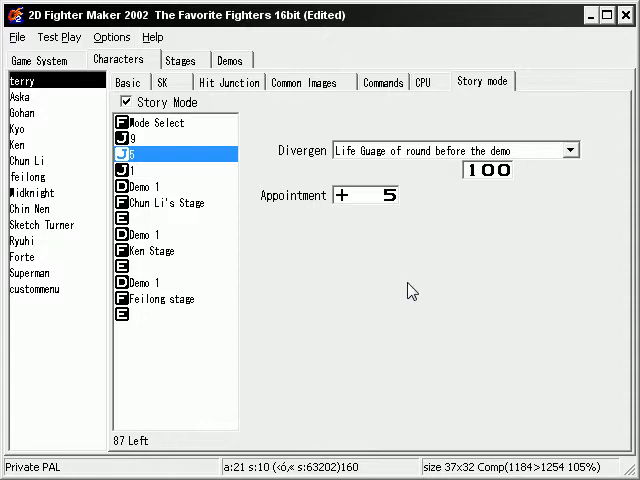
- Select the custommenu character and view its basic settings
{"action": "left_click", "coordinate": [35, 289]}
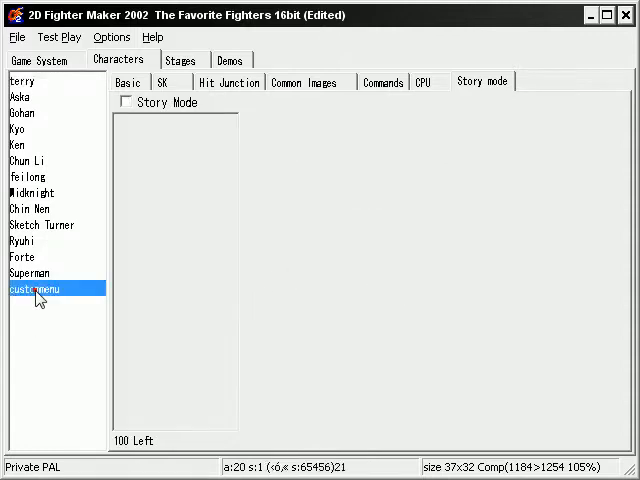
{"action": "left_click", "coordinate": [127, 81]}
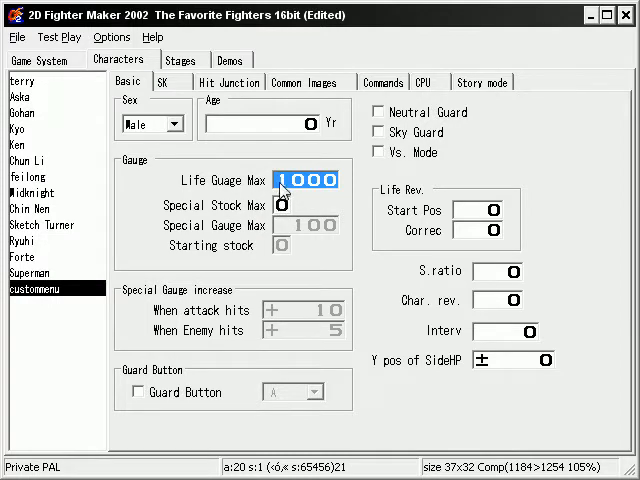
{"action": "type", "text": "100"}
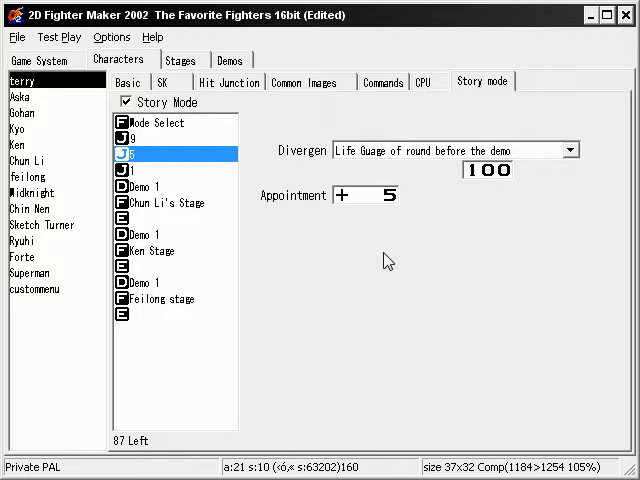
- Review the Chun Li and Feilong fight, demo and end entries, then preview a system image
{"action": "left_click", "coordinate": [165, 203]}
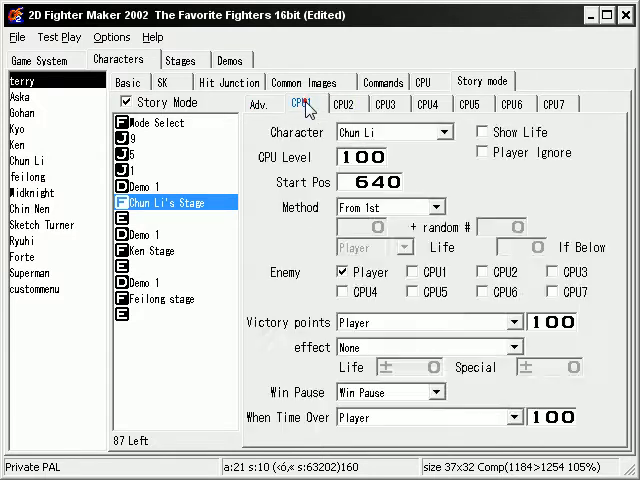
{"action": "left_click", "coordinate": [249, 103]}
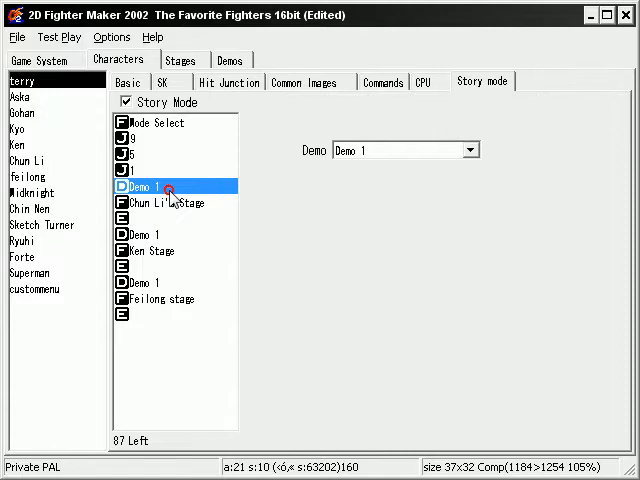
{"action": "left_click", "coordinate": [150, 281]}
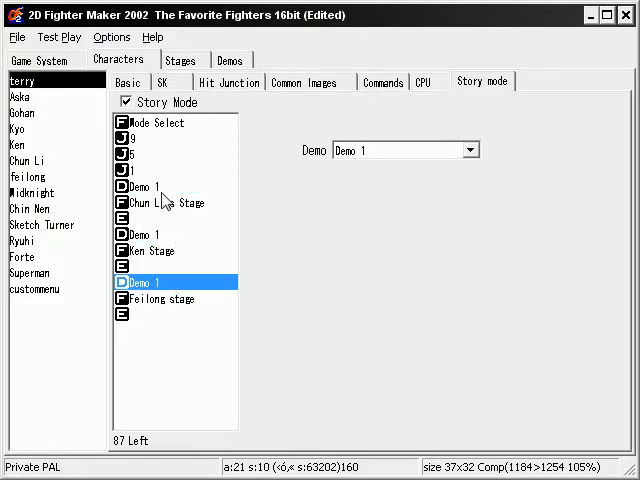
{"action": "left_click", "coordinate": [150, 188]}
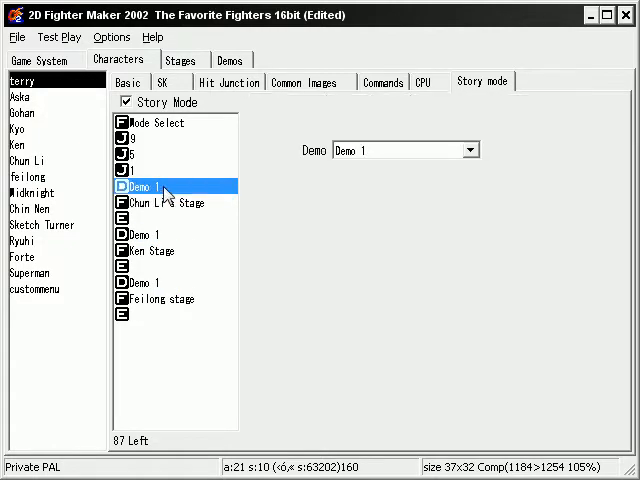
{"action": "left_click", "coordinate": [160, 203]}
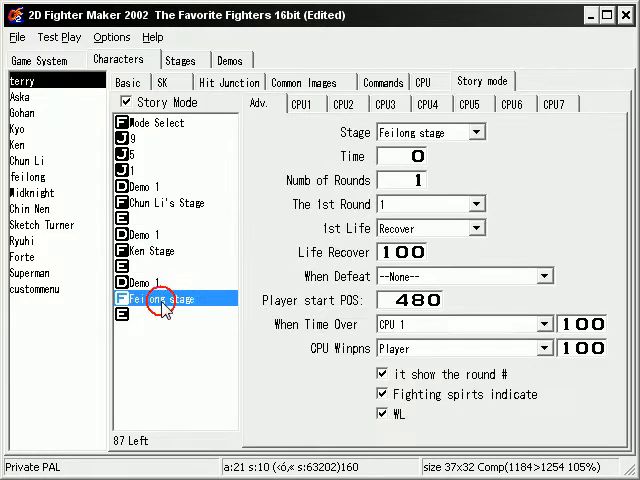
{"action": "left_click", "coordinate": [160, 282]}
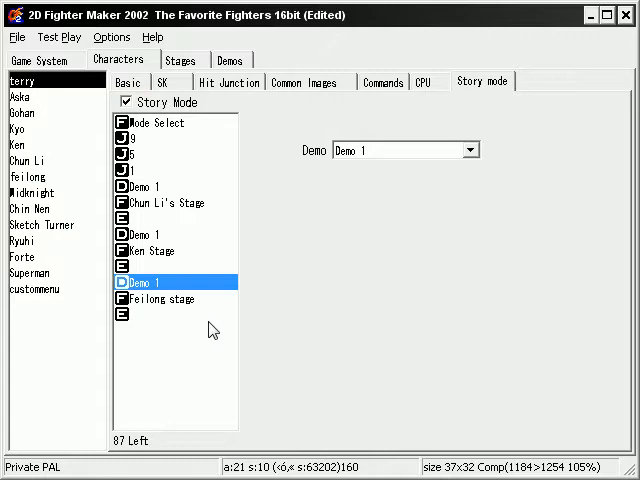
{"action": "left_click", "coordinate": [163, 298]}
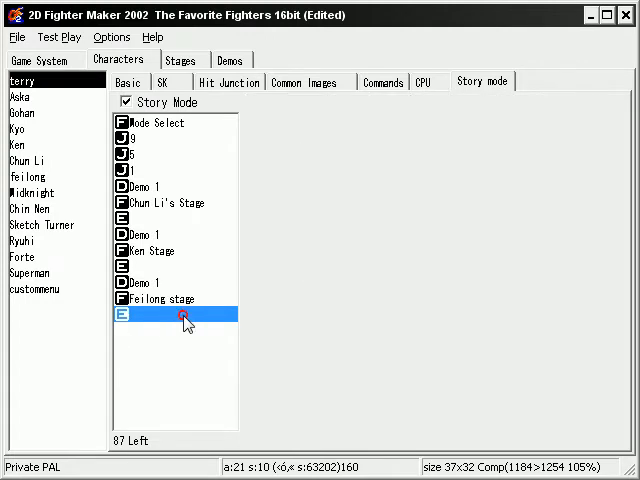
{"action": "left_click", "coordinate": [160, 283]}
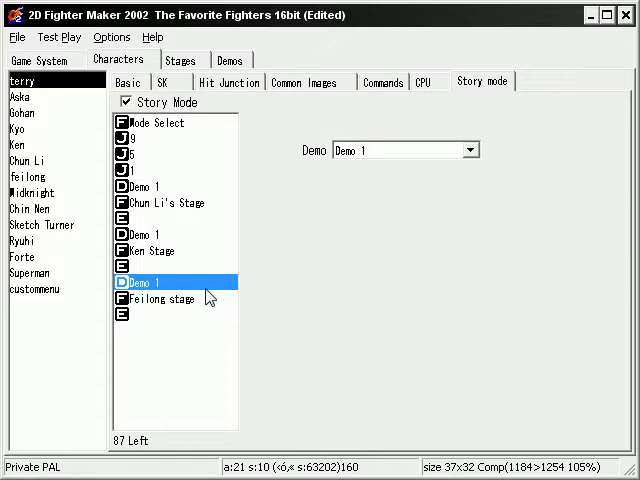
{"action": "mouse_move", "coordinate": [160, 82]}
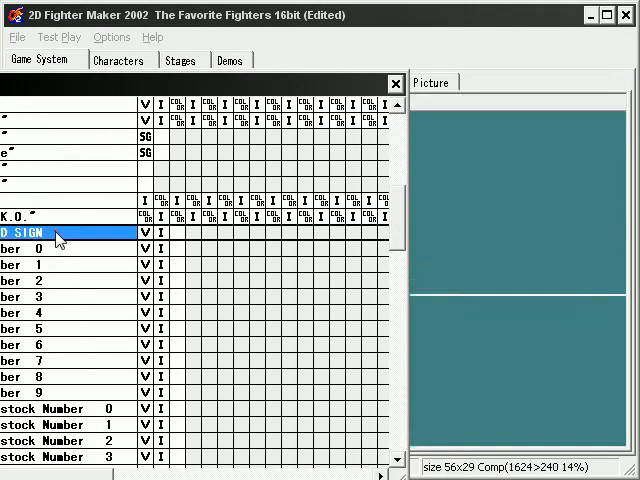
{"action": "double_click", "coordinate": [45, 232]}
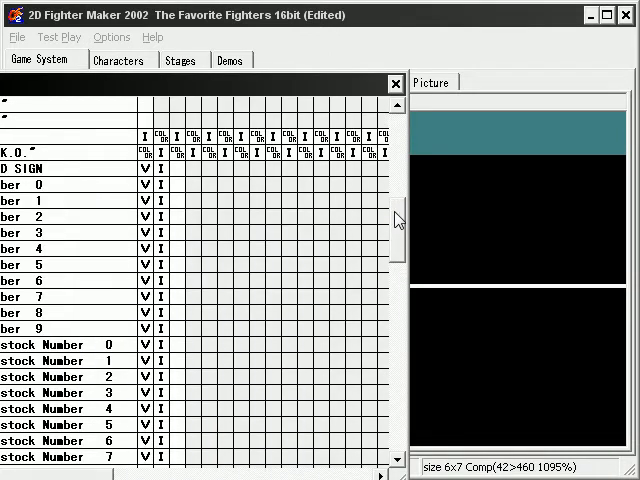
{"action": "scroll", "scroll_direction": "down", "scroll_amount": 3}
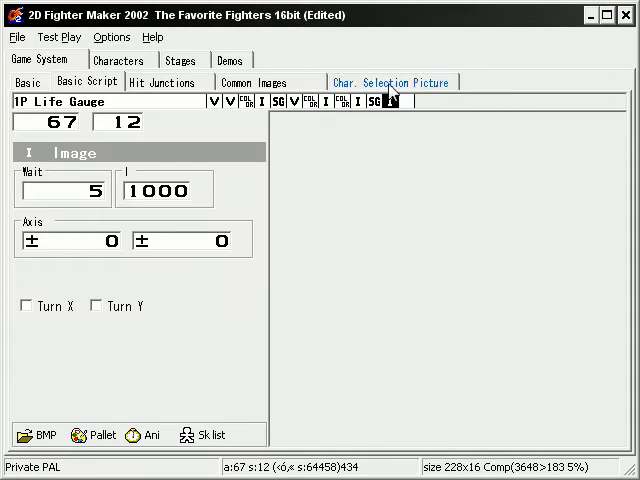
- Inspect the 1P Life Gauge system-variable check, then return to terry's story mode flow
{"action": "left_click", "coordinate": [390, 105]}
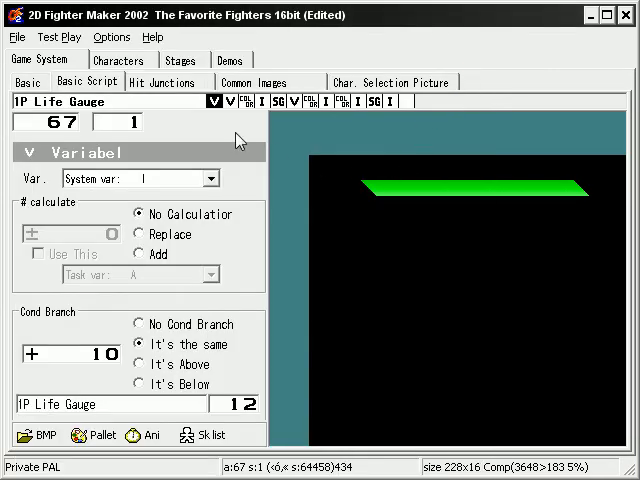
{"action": "left_click", "coordinate": [119, 59]}
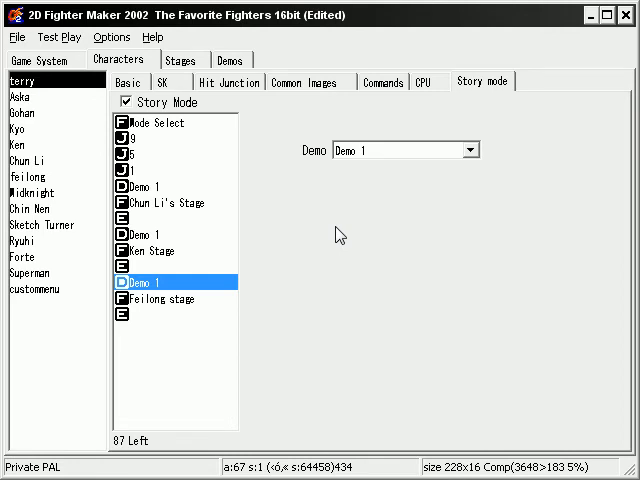